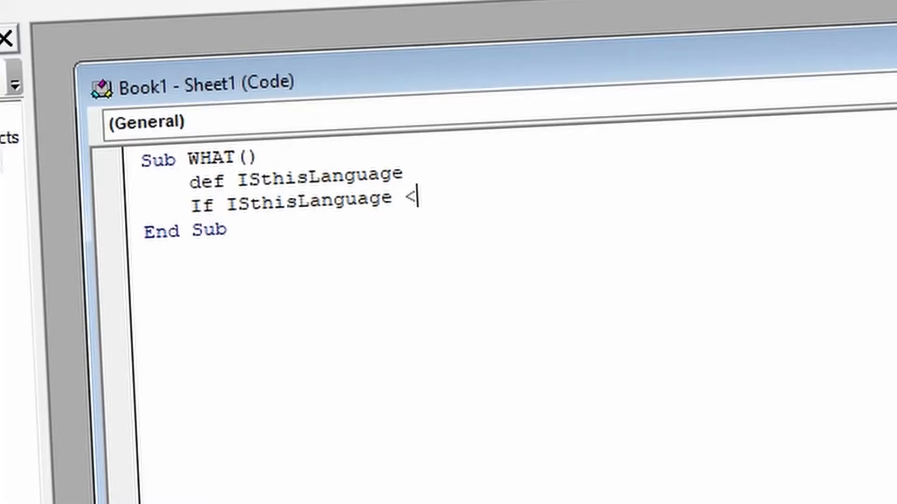
Complete the WHAT macro's If IStHisLanguage comparison with '> Idiot'.
text(> Idiot)
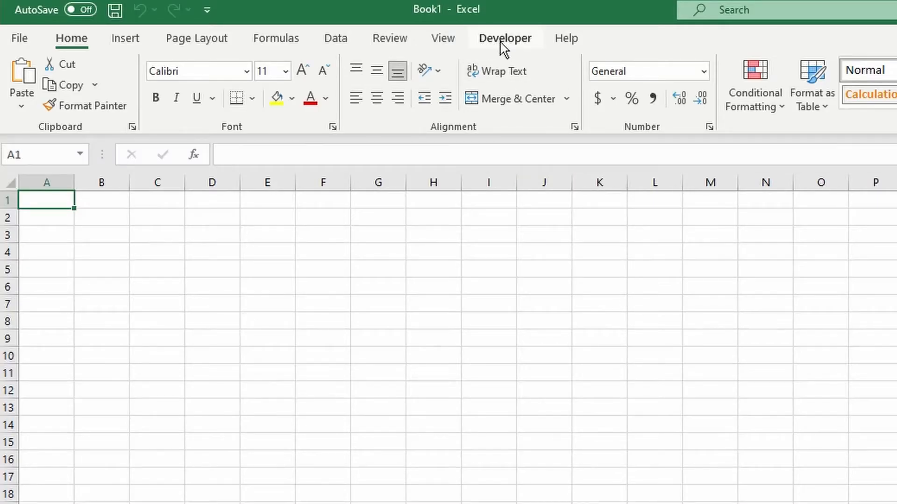
Open Sheet1's code window from the Developer tab's View Code.
click(505, 39)
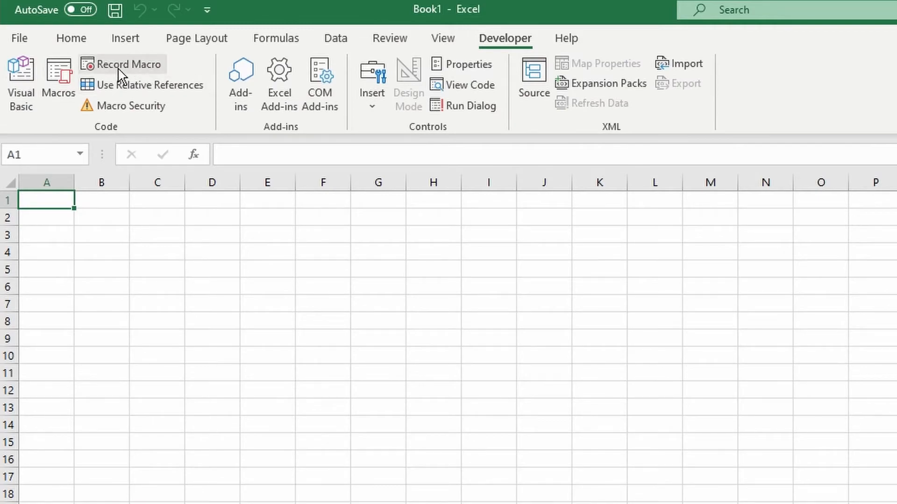
click(48, 24)
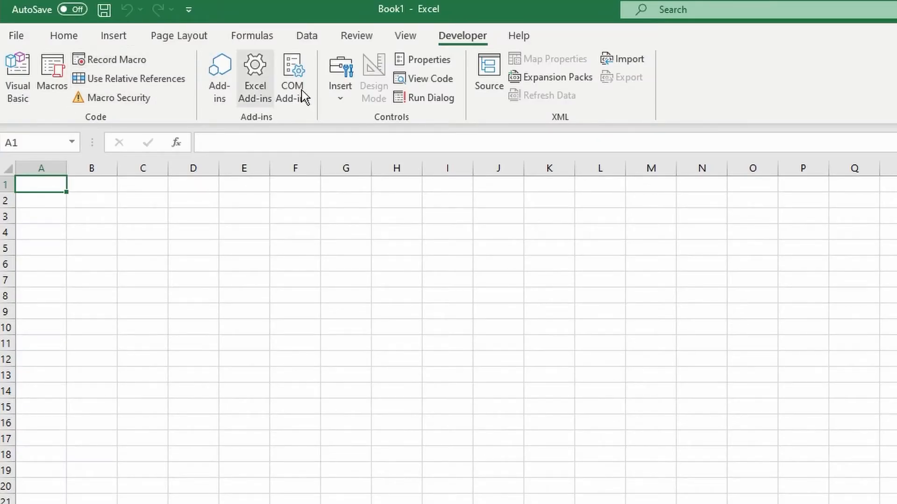
mouse_move(430, 79)
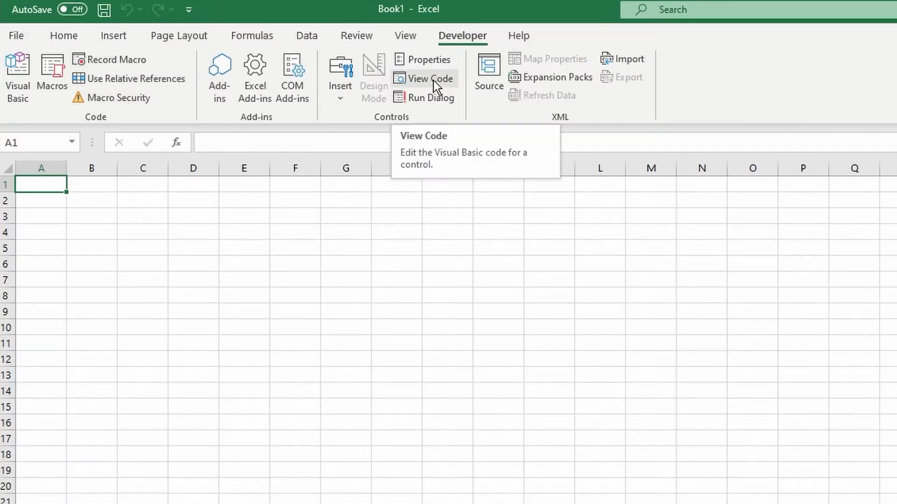
click(429, 78)
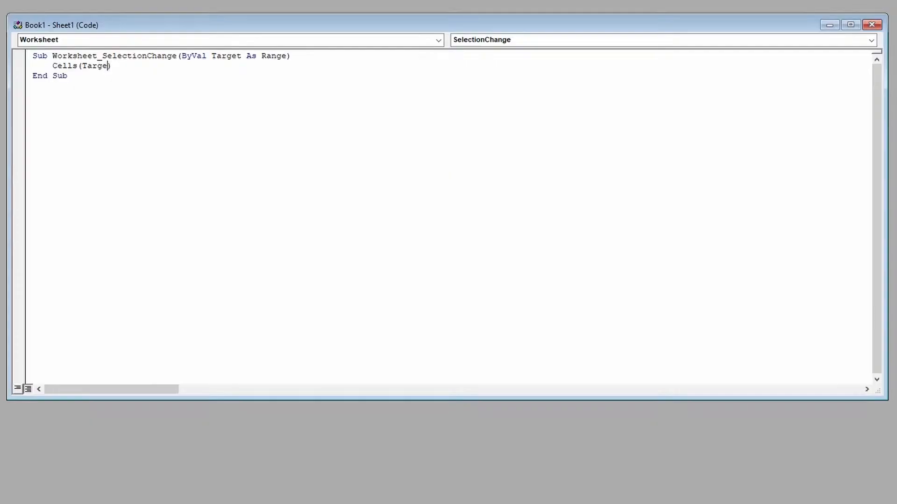
Type the Cells(Target.Row, Target...) line in the Worksheet_SelectionChange handler.
text(.Ro)
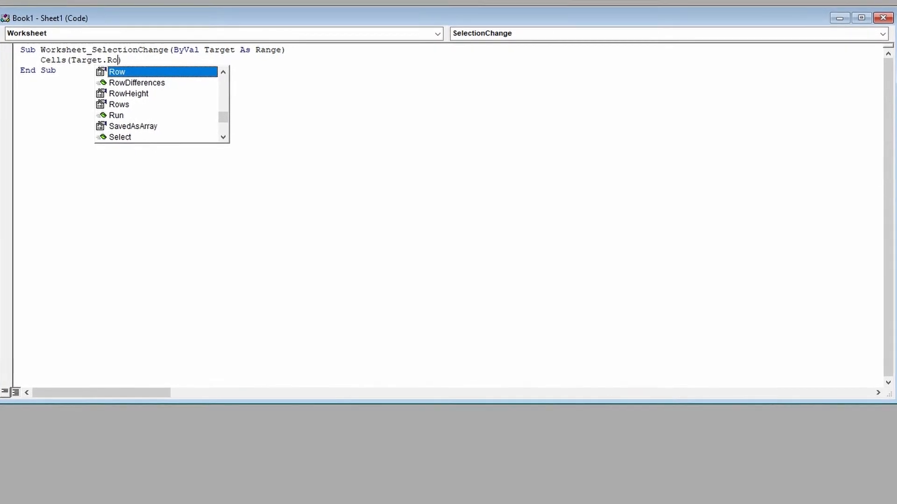
text(w, Ta)
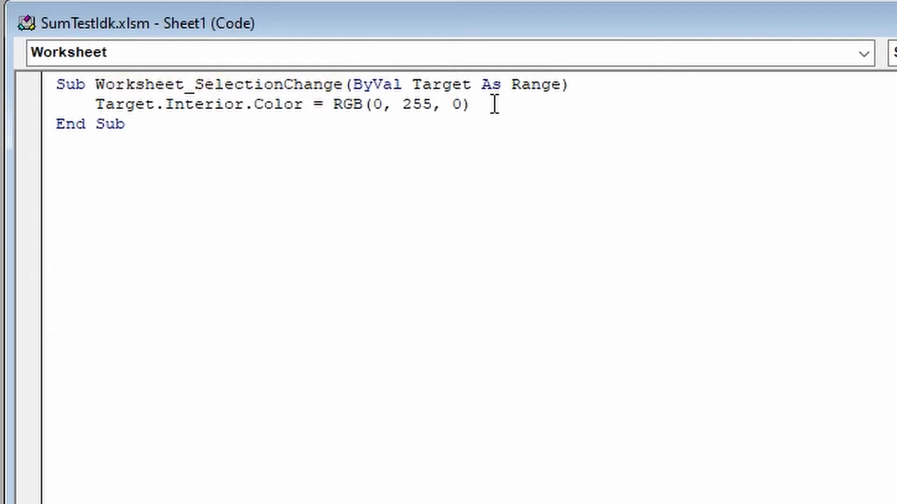
double_click(127, 105)
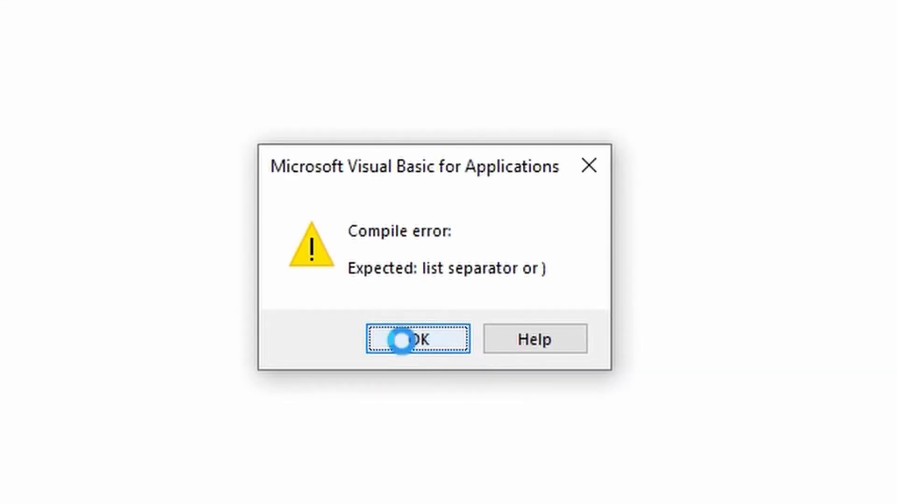
Dismiss the 'Expected: list separator' and 'Syntax error' compile messages after reviewing If...Then docs.
click(417, 339)
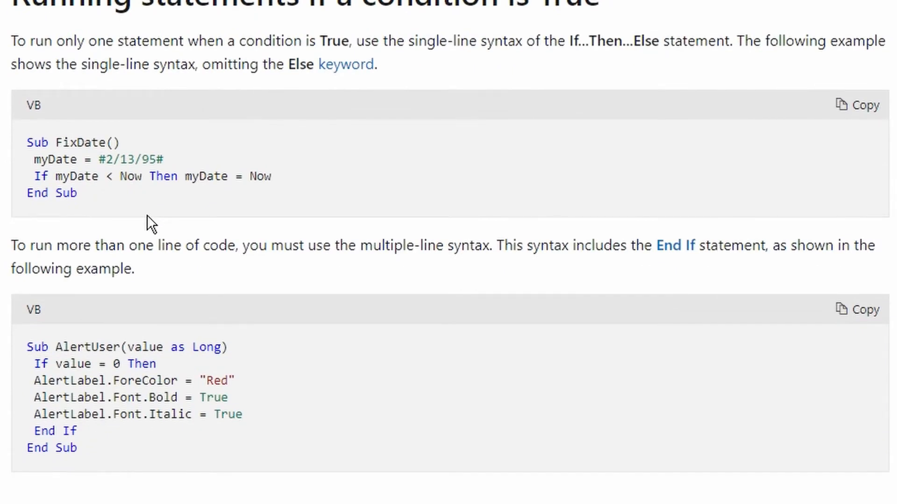
scroll(down, 3)
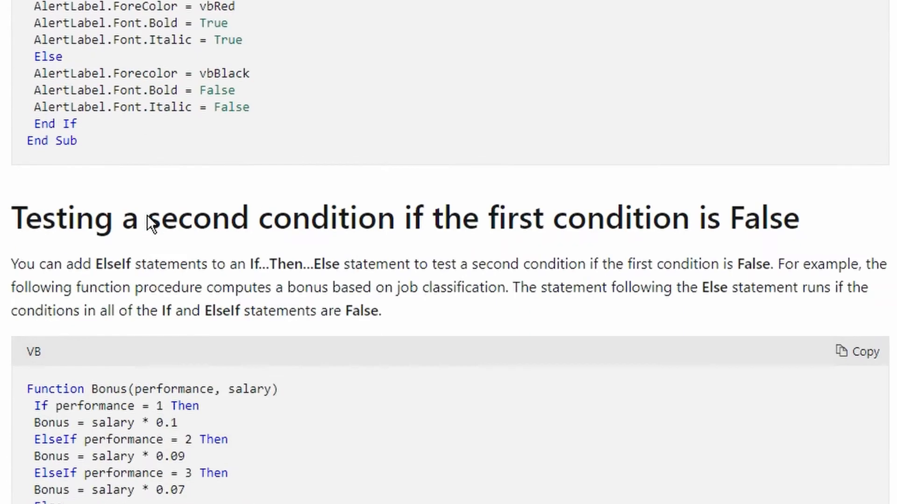
scroll(down, 3)
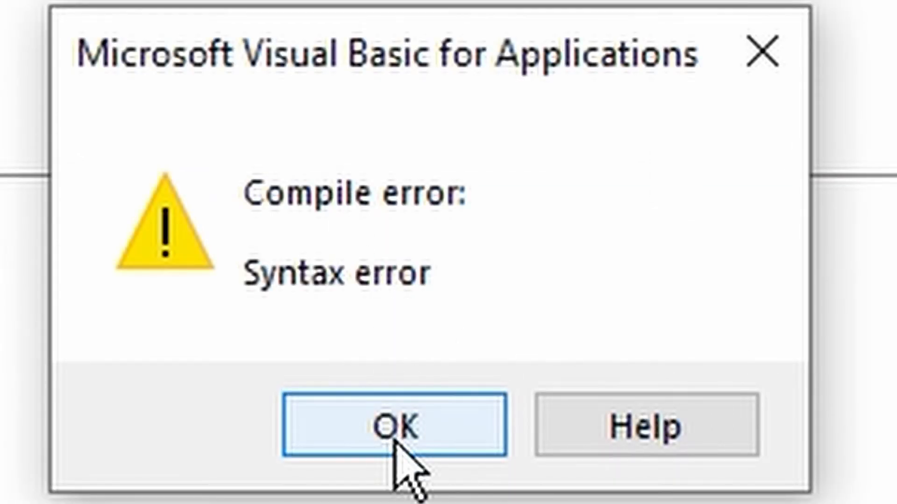
click(392, 426)
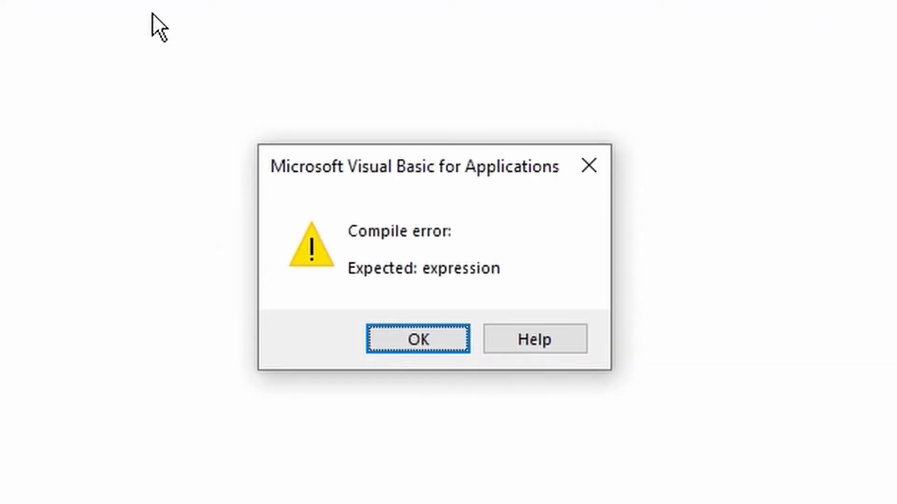
mouse_move(589, 165)
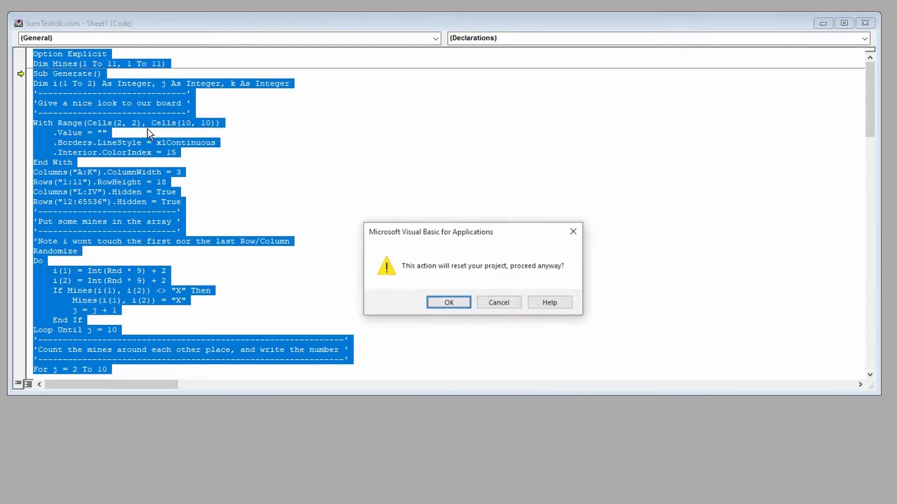
Reset the project and select the With Range block that formats the whole sheet.
click(449, 302)
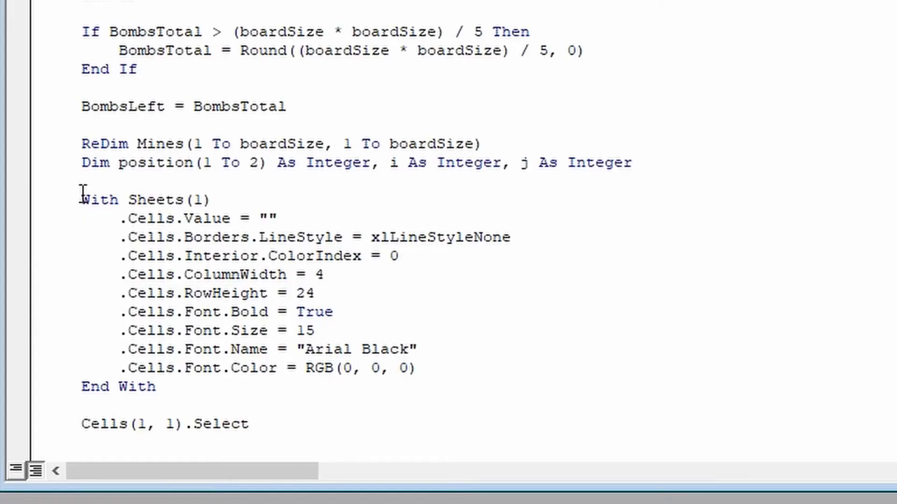
drag(82, 199, 417, 386)
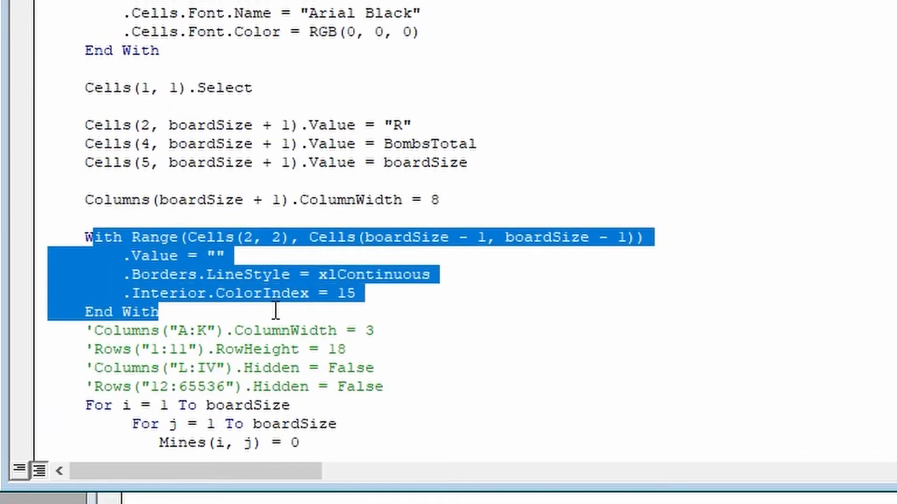
scroll(down, 3)
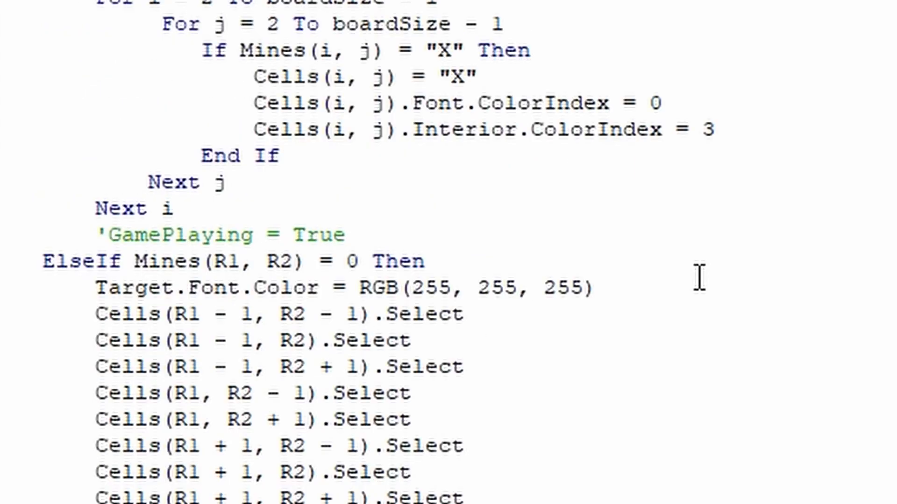
scroll(down, 3)
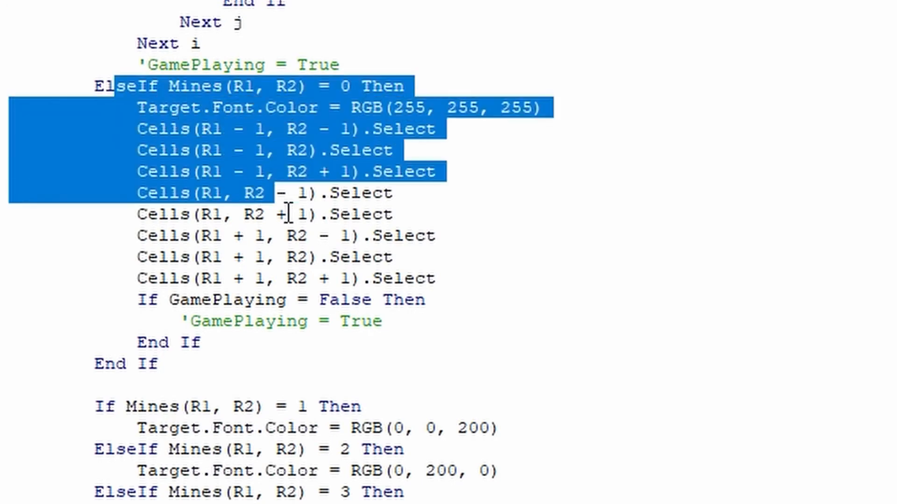
drag(286, 214, 177, 300)
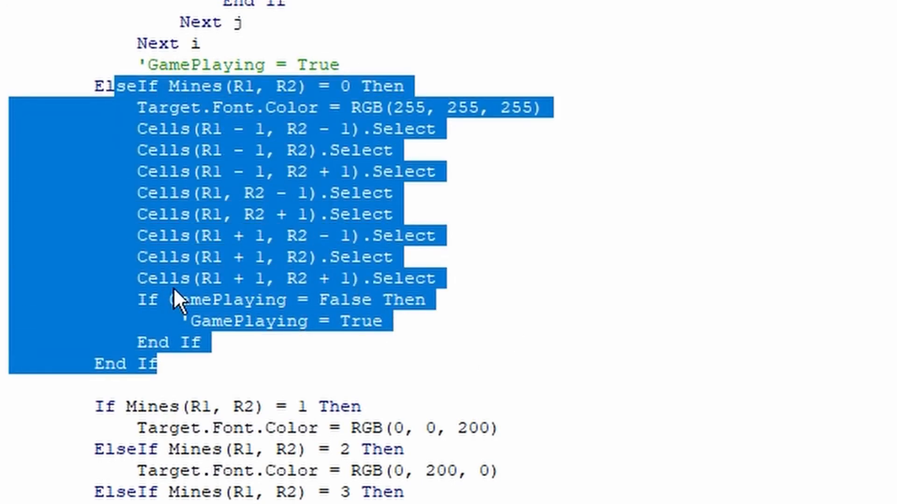
mouse_move(521, 298)
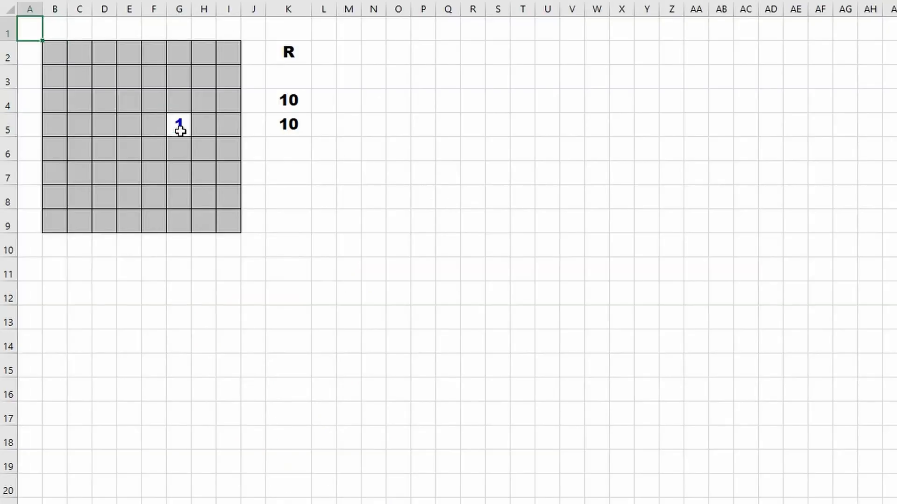
Reveal a grey minefield square, uncovering a 1.
click(55, 101)
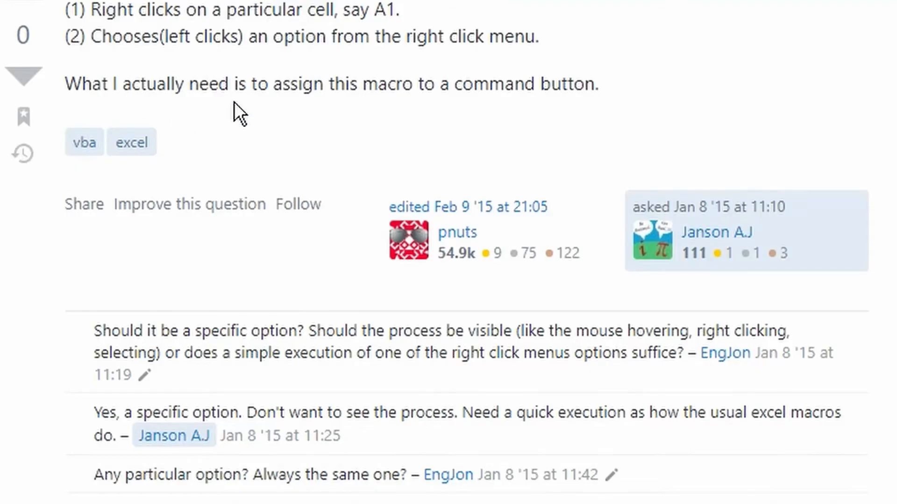
scroll(down, 3)
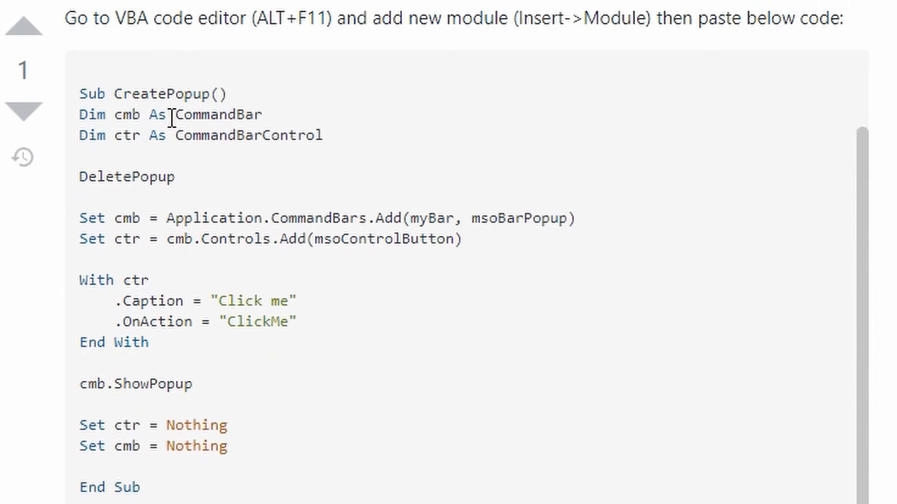
scroll(down, 3)
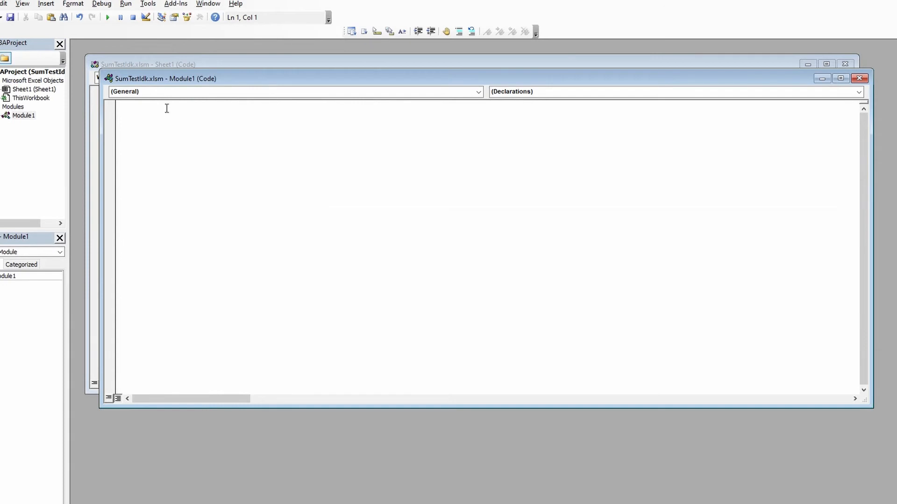
Enter the GetAsyncKeyState PtrSafe declaration from user32 with a ByVal vKey As LongPtr argument.
text(Public Declare PtrSafe Function GetAsyncKeyState Lib "user32" (ByVal vKey As LongPtr) As Integer)
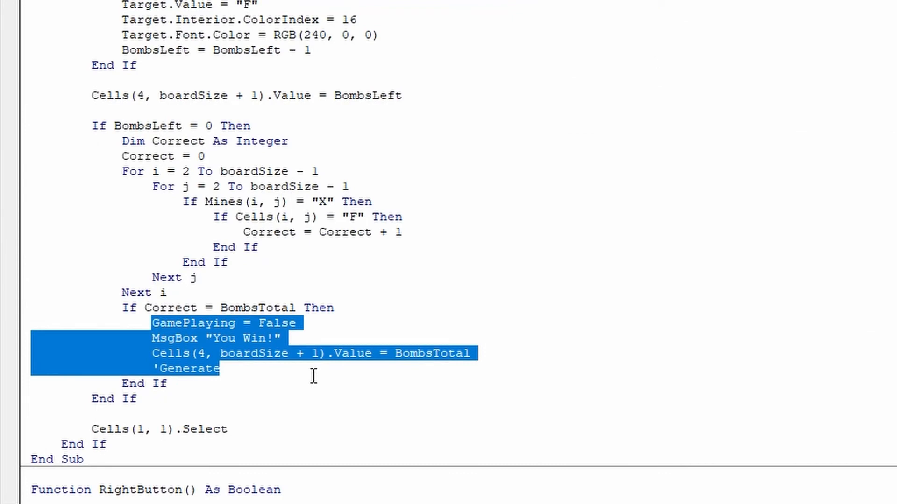
click(313, 377)
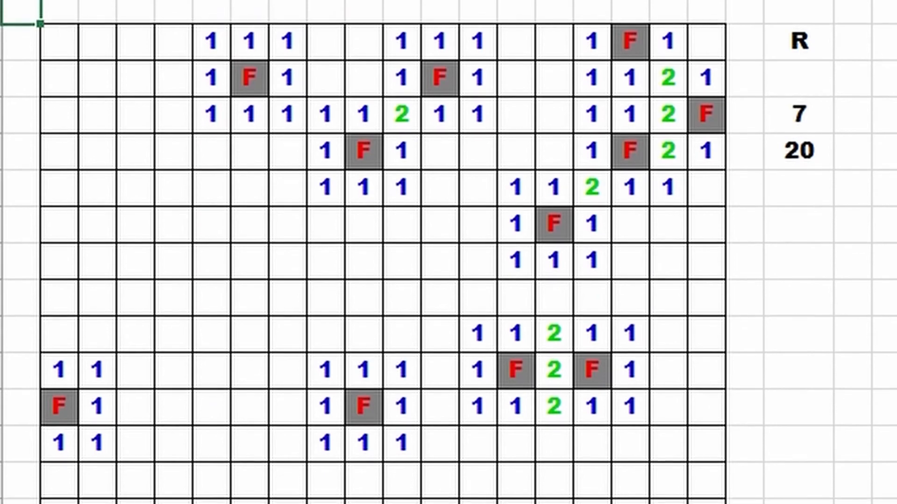
scroll(down, 3)
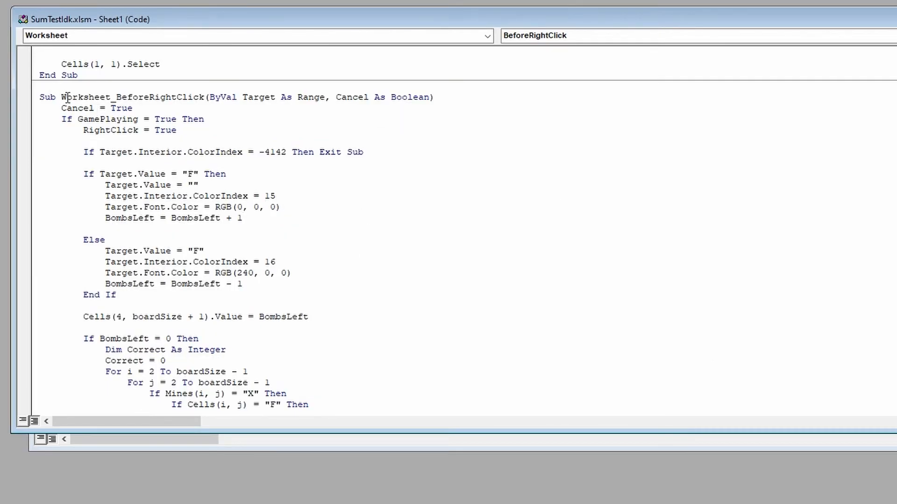
double_click(136, 96)
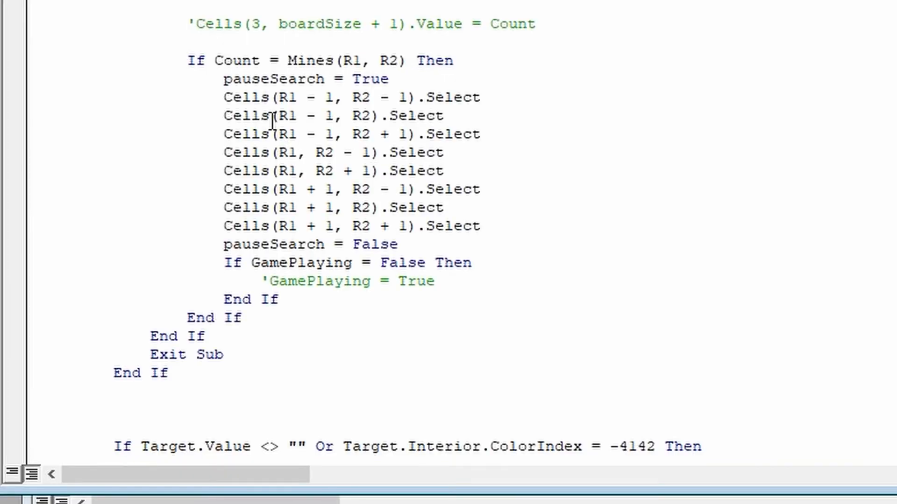
drag(189, 60, 417, 206)
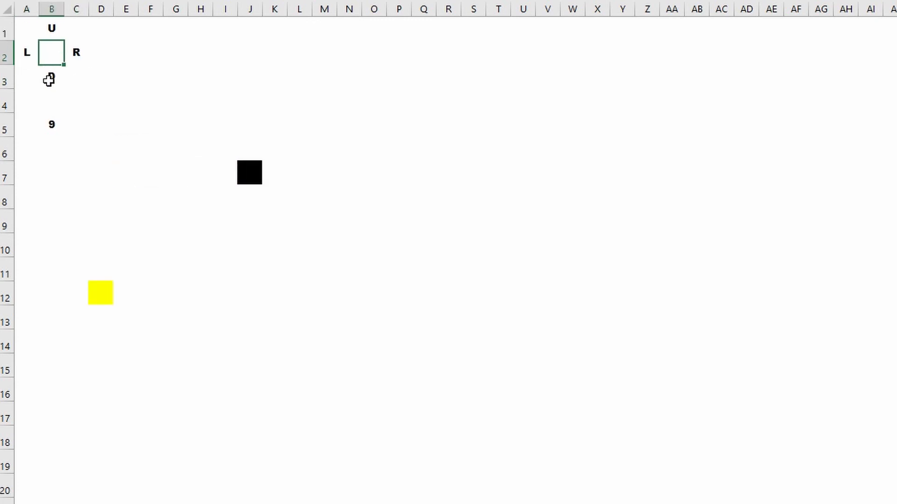
Drag down across board cells while flagging and revealing squares.
drag(249, 173, 250, 245)
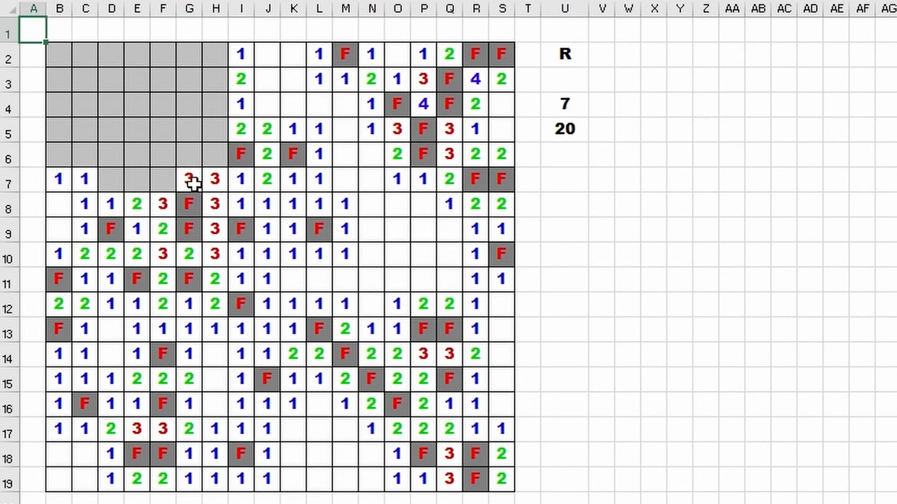
mouse_move(222, 173)
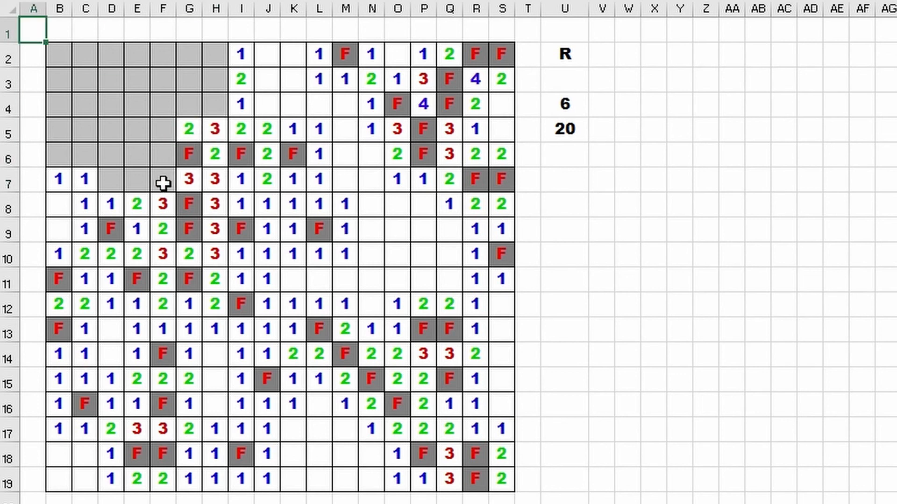
mouse_move(128, 201)
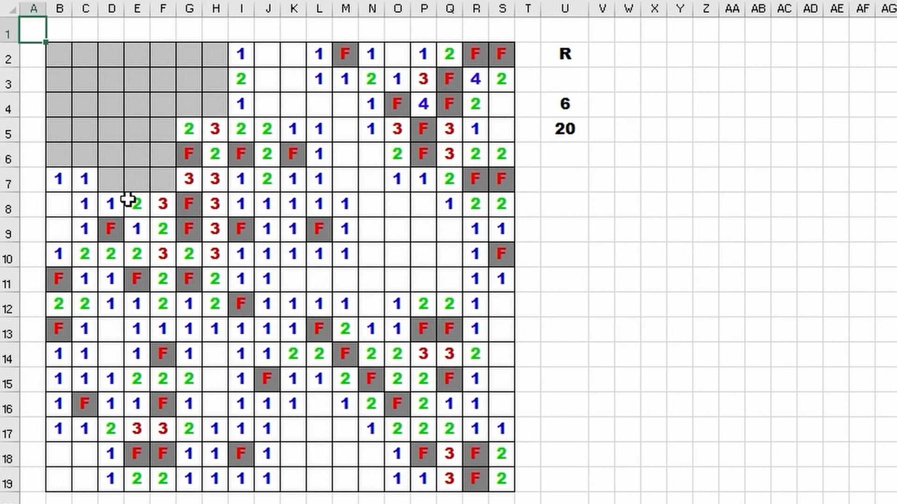